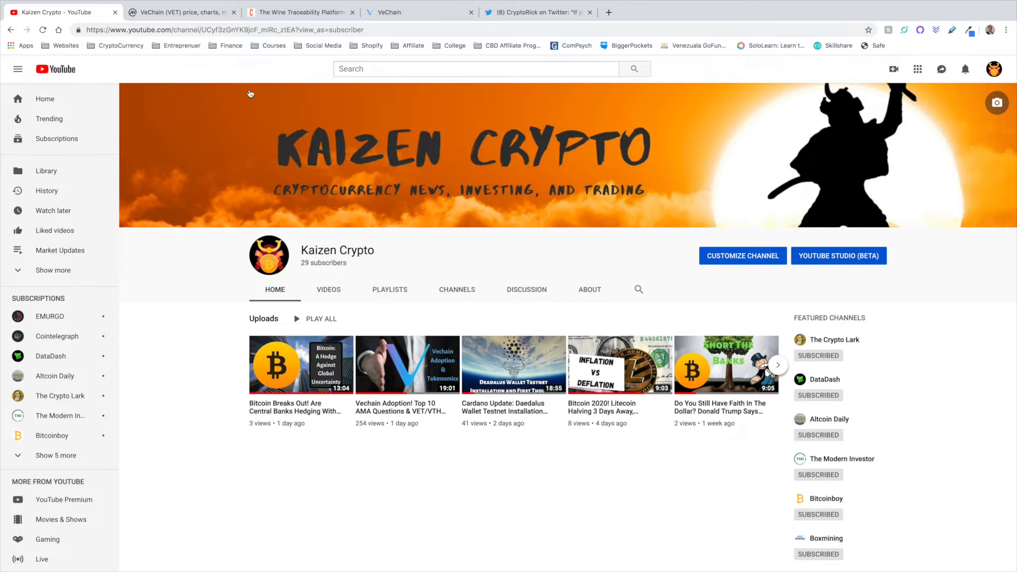
- View VeChain (VET) on CoinMarketCap: price about $0.0049, market cap and social feeds
click(182, 12)
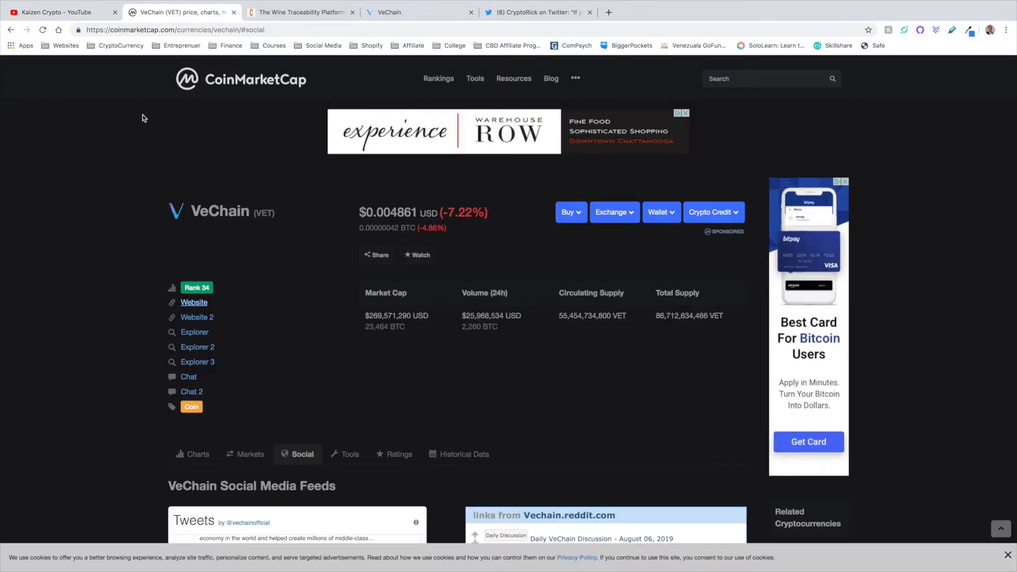
mouse_move(89, 237)
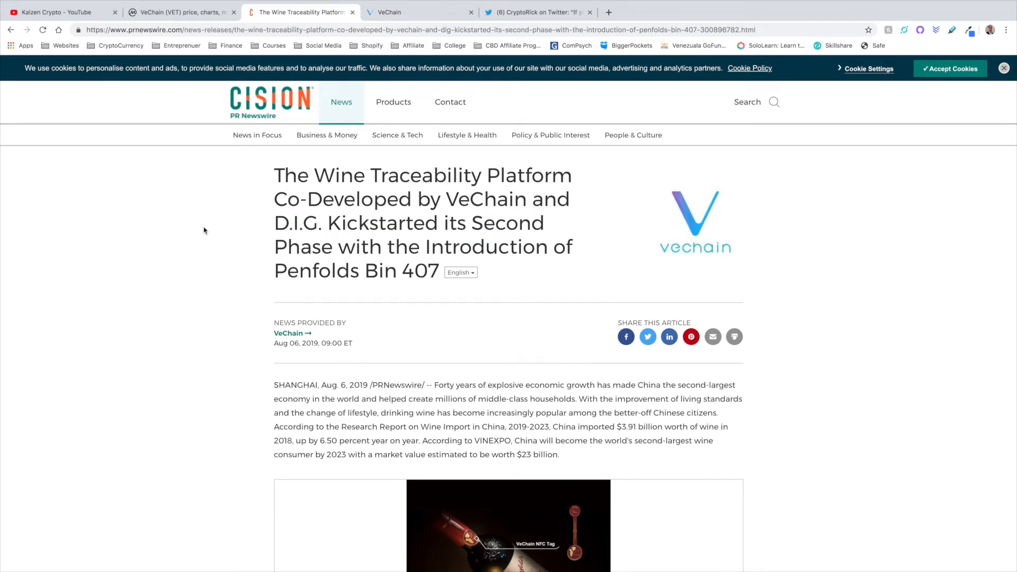
- Read the VeChain and D.I.G. wine traceability article down past the Penfolds 407 image
scroll(down, 3)
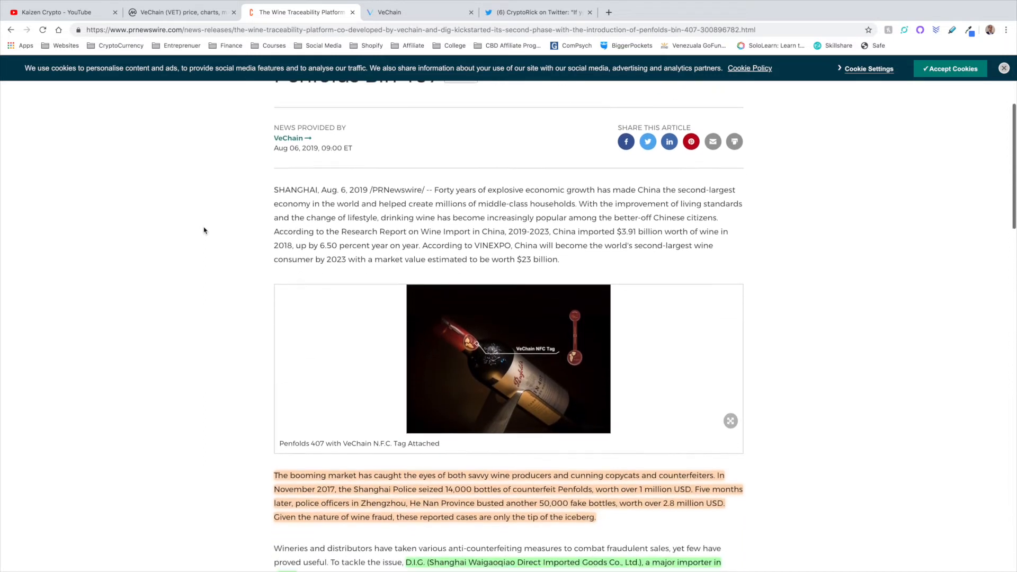
scroll(down, 3)
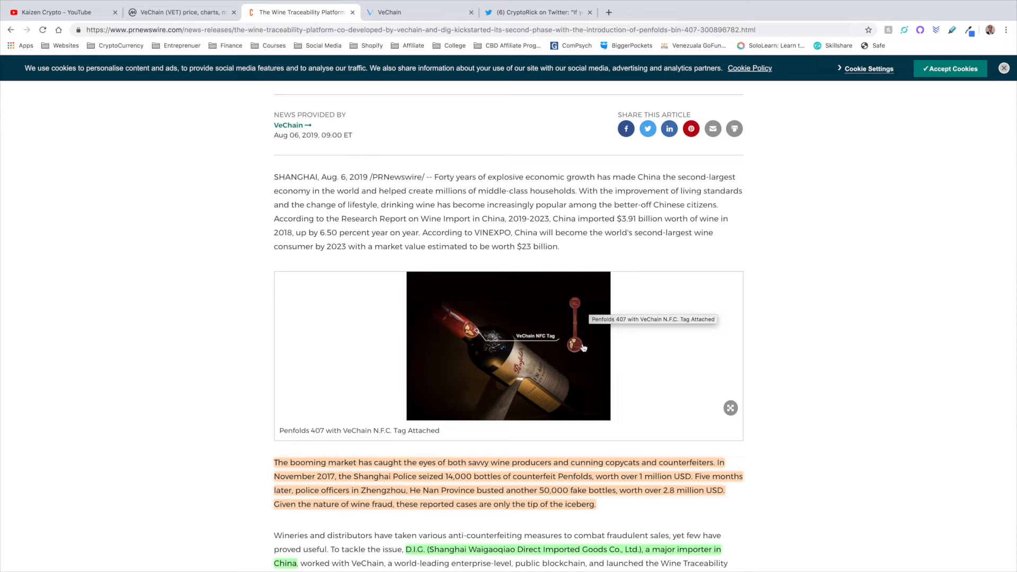
mouse_move(626, 362)
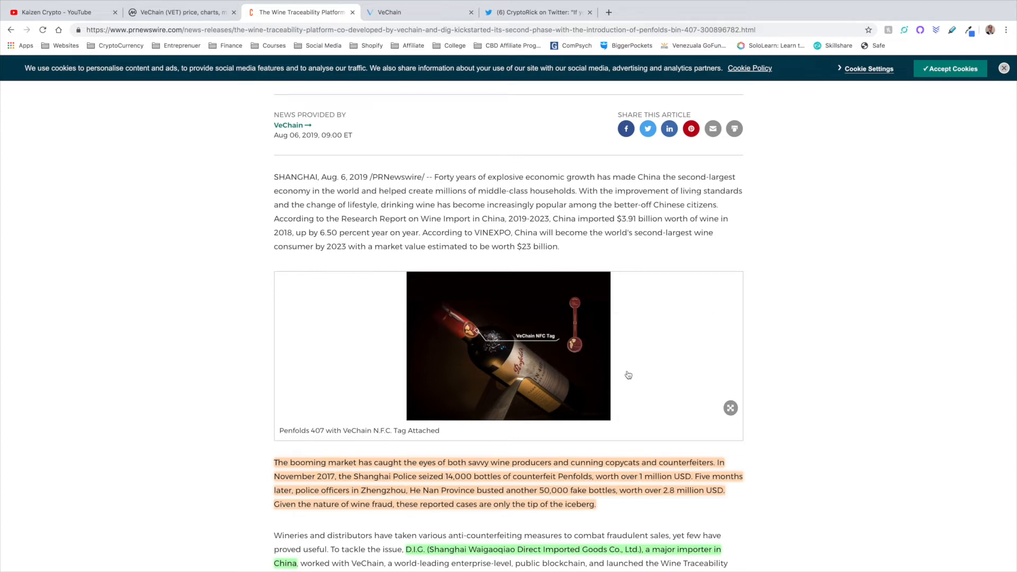
scroll(down, 3)
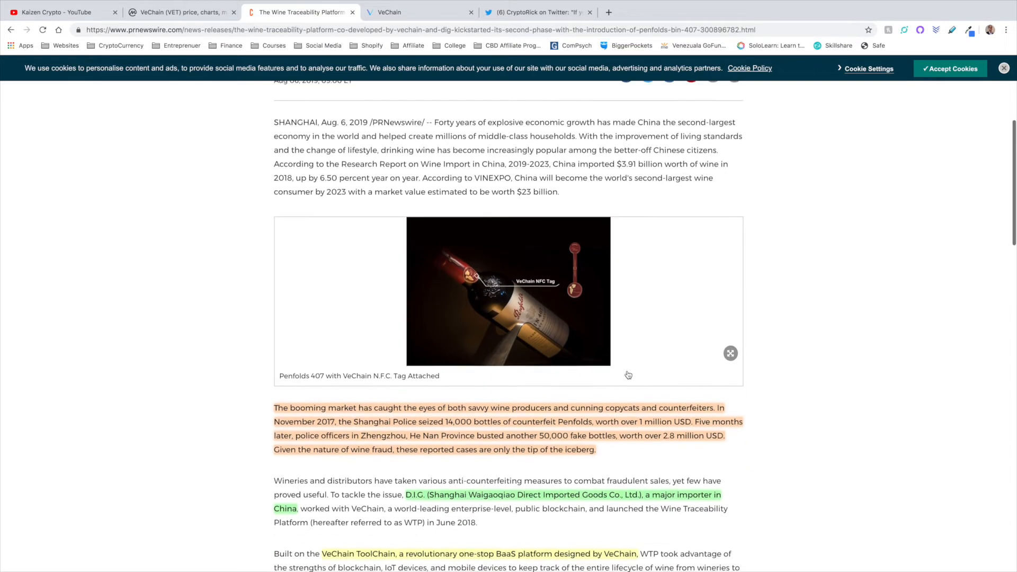
- Read on to the ToolChain, 10% sales increase and Phase 2 Penfolds Bin 407 paragraphs
scroll(down, 3)
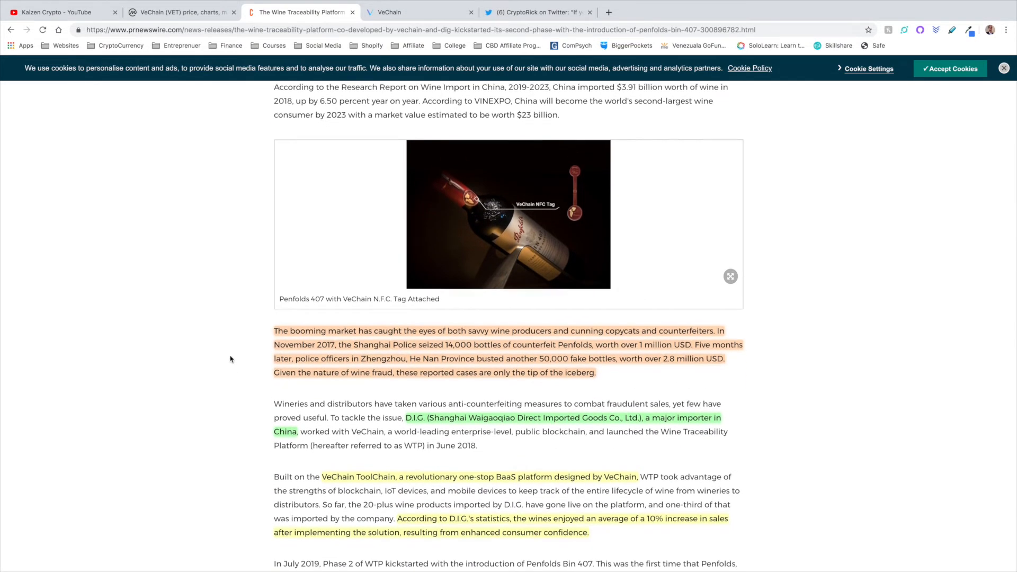
scroll(down, 3)
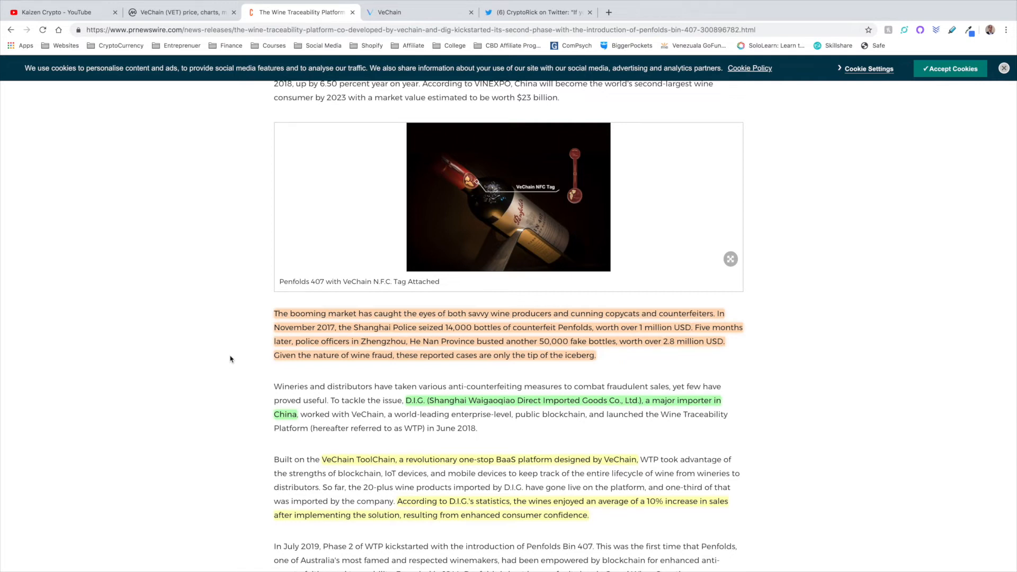
scroll(down, 3)
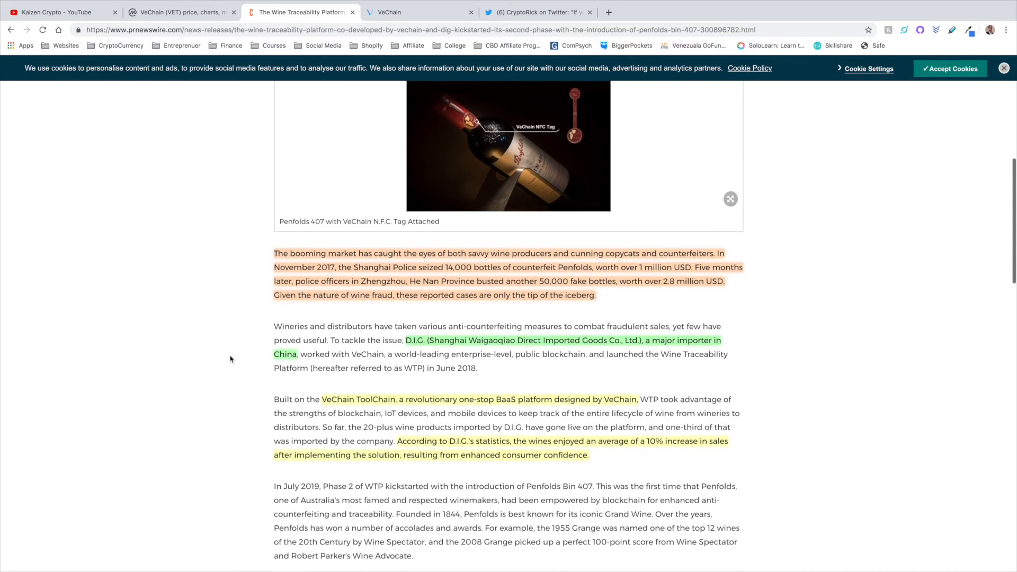
scroll(down, 3)
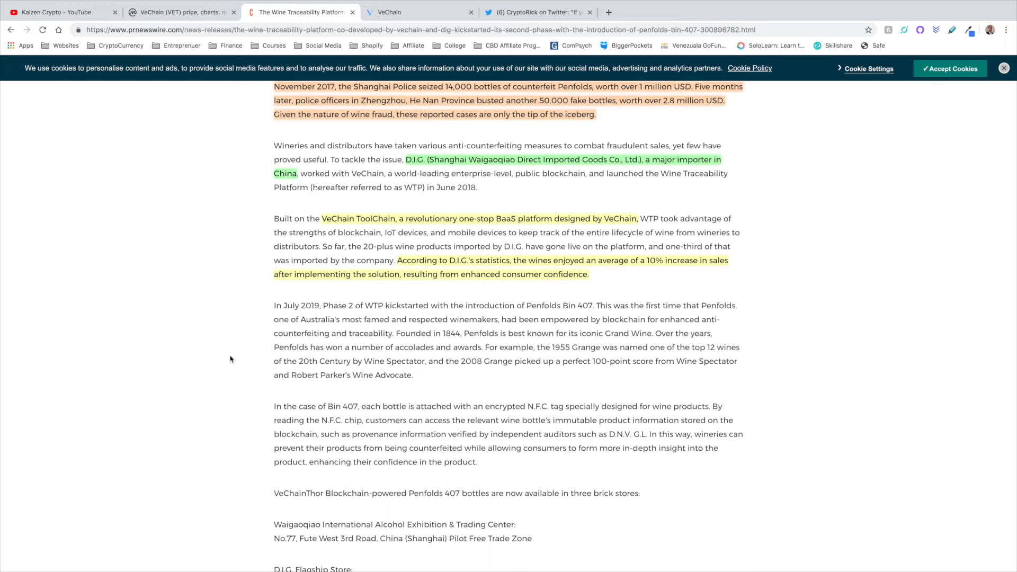
scroll(down, 3)
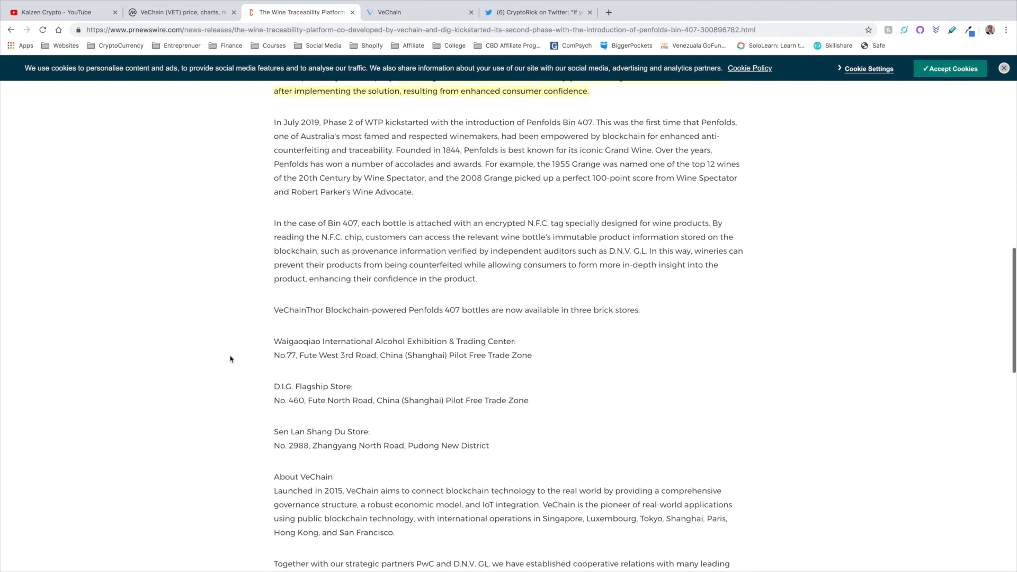
scroll(down, 3)
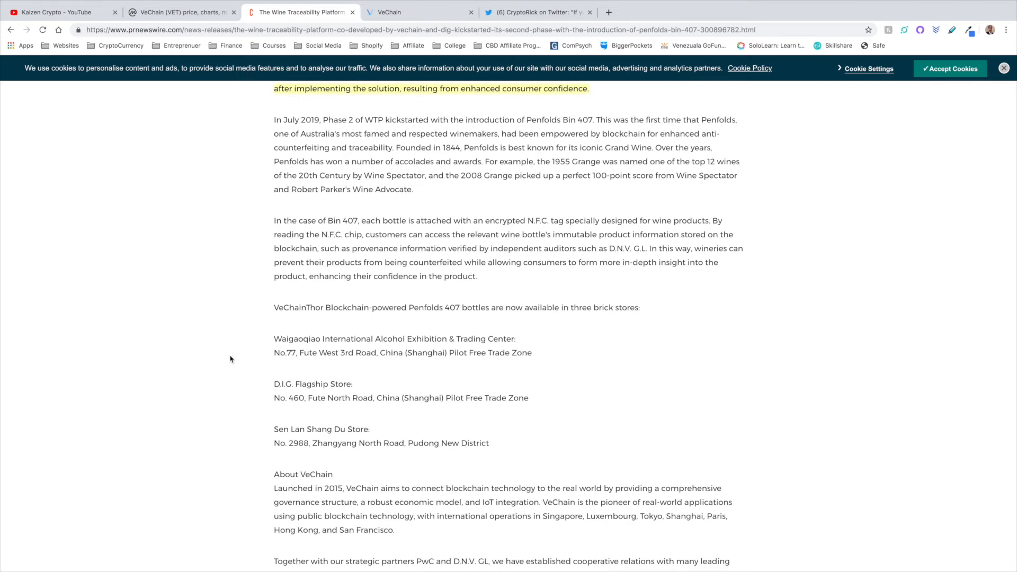
scroll(down, 3)
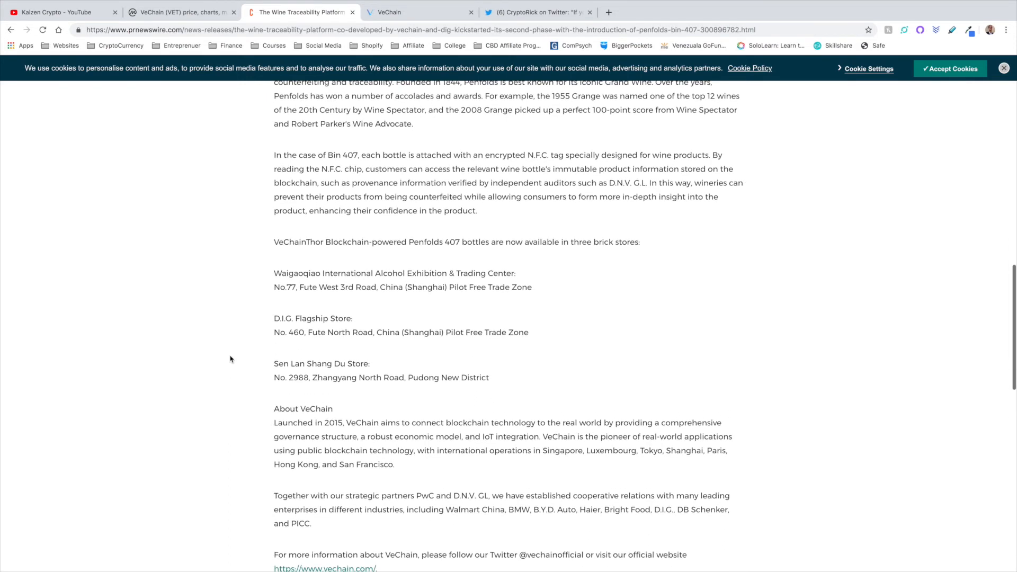
scroll(down, 3)
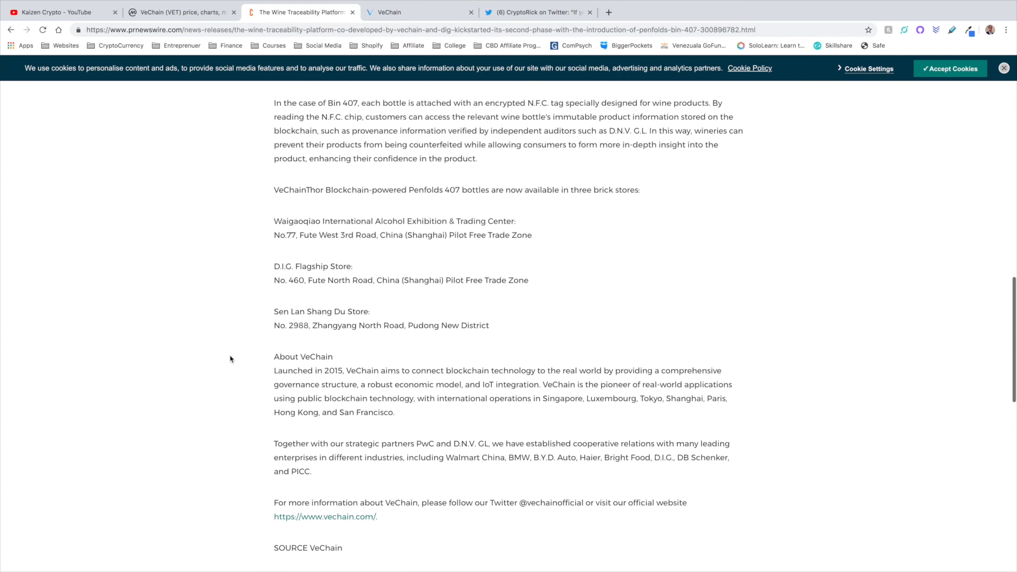
scroll(down, 3)
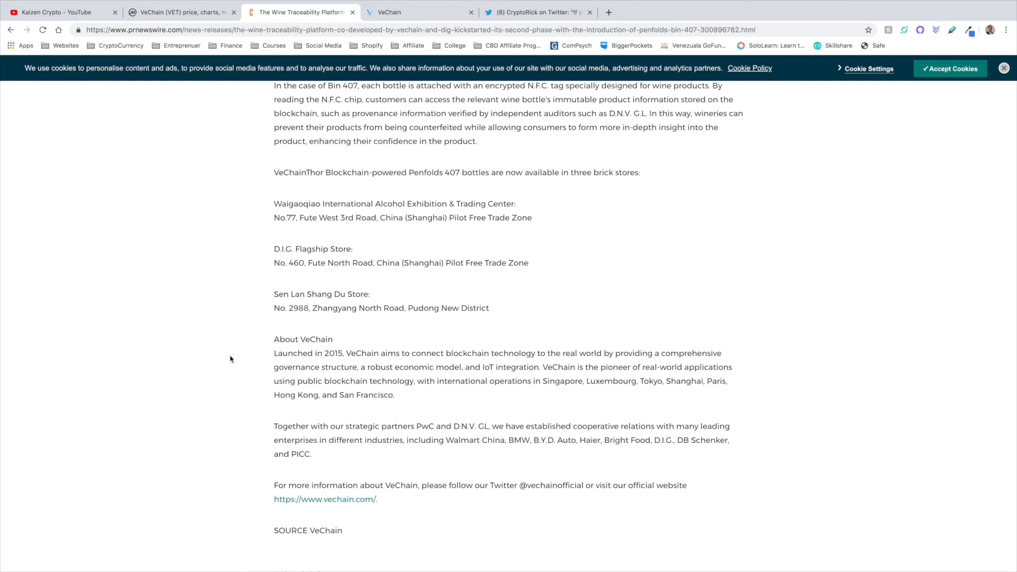
scroll(up, 3)
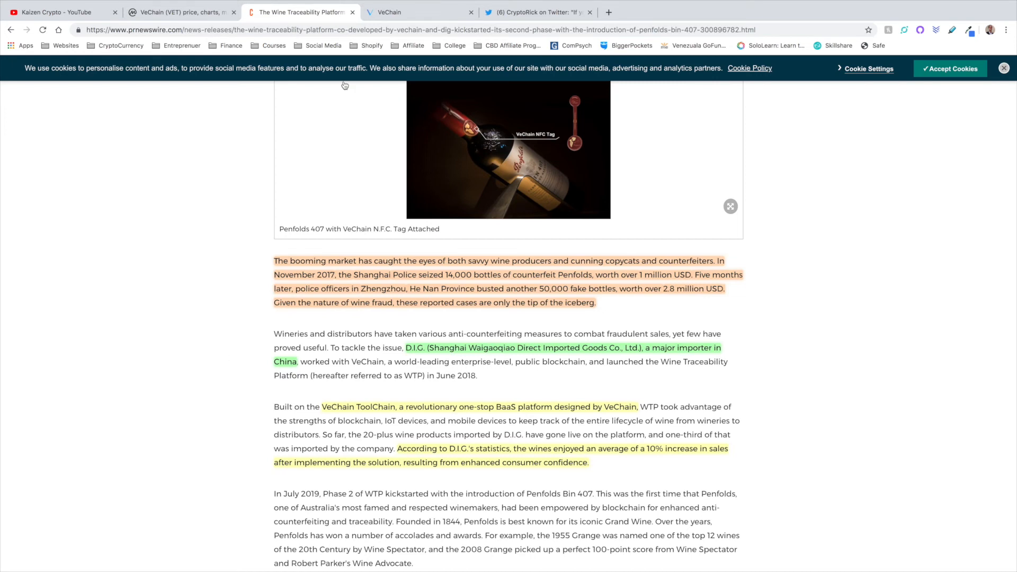
- View VeChain's ToolChain product page, then CryptoRick's tweet about holding VET
click(418, 11)
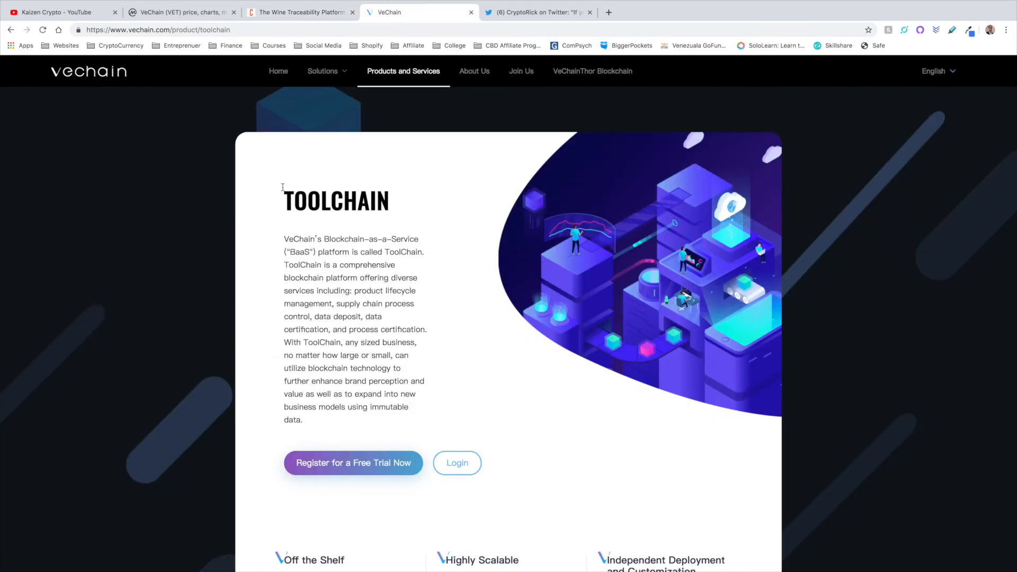
mouse_move(247, 196)
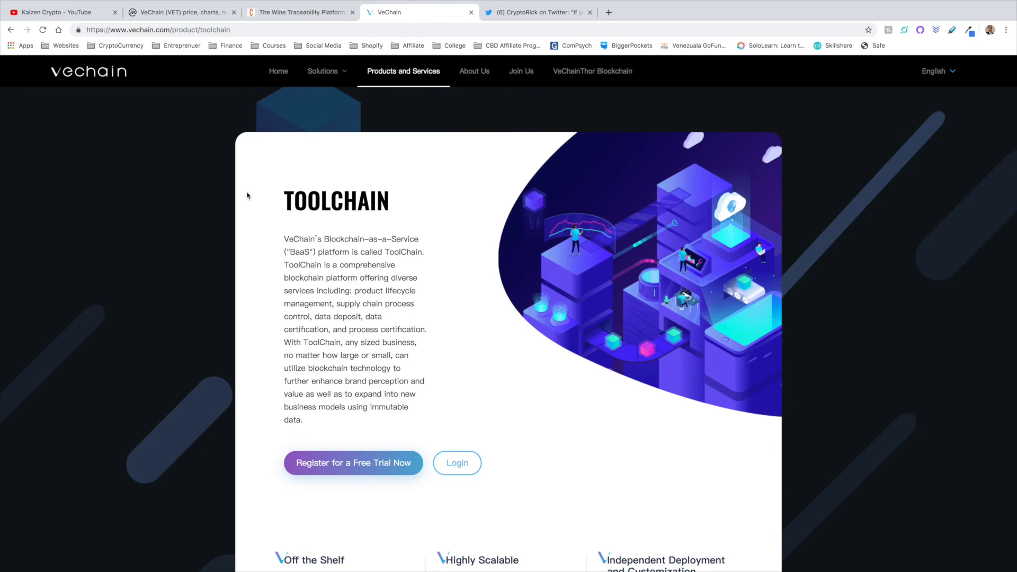
mouse_move(315, 167)
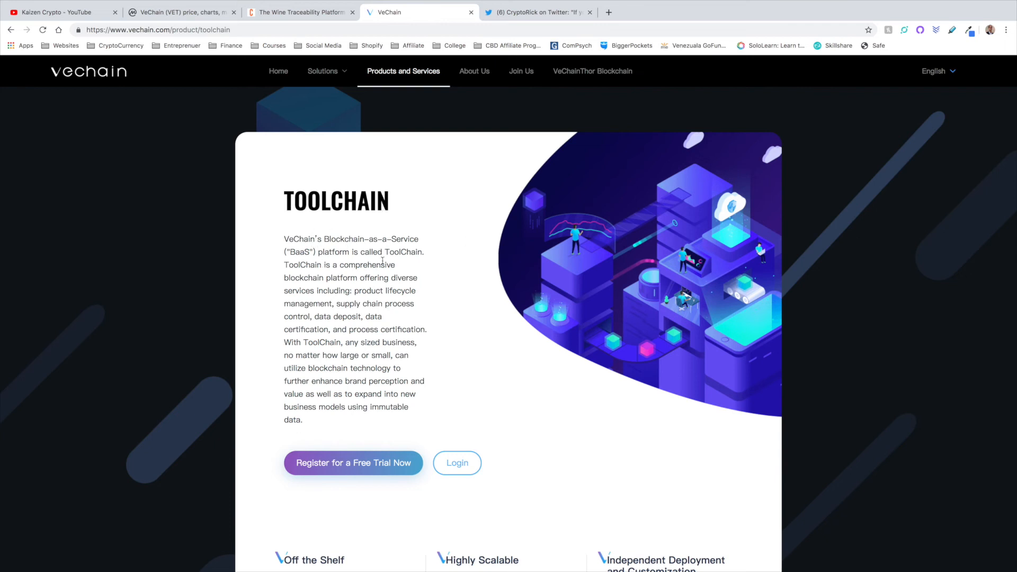
mouse_move(275, 307)
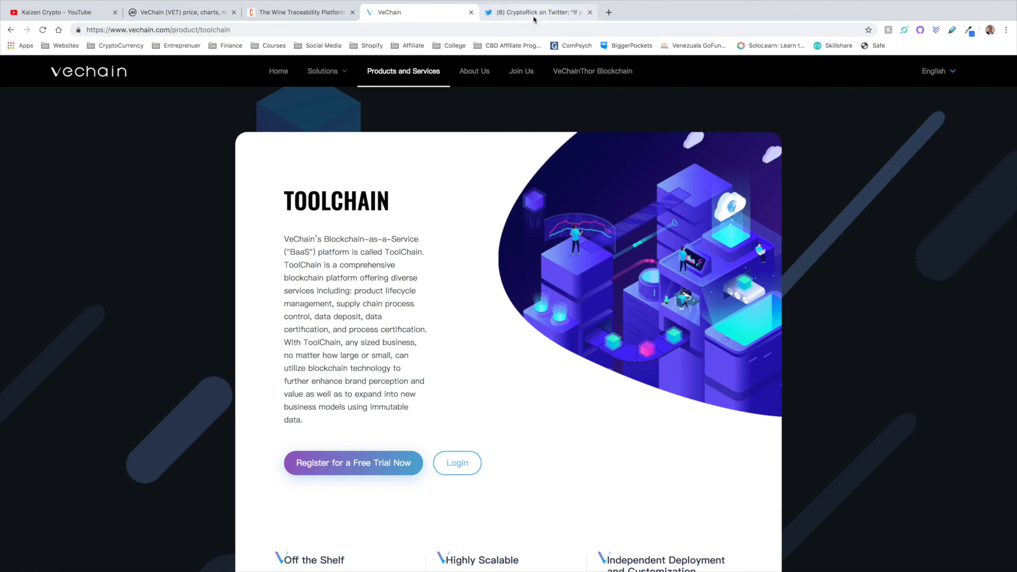
click(538, 12)
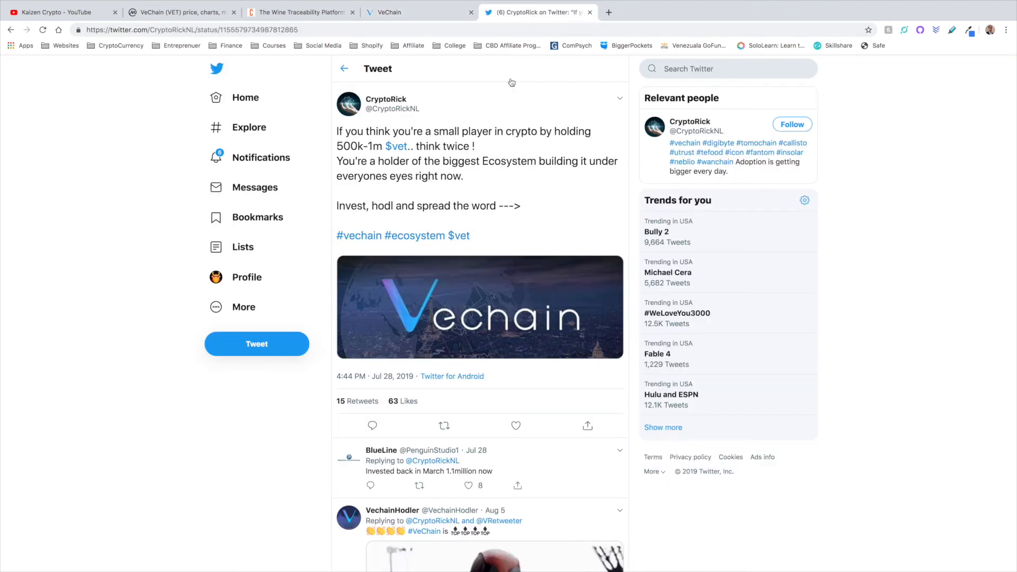